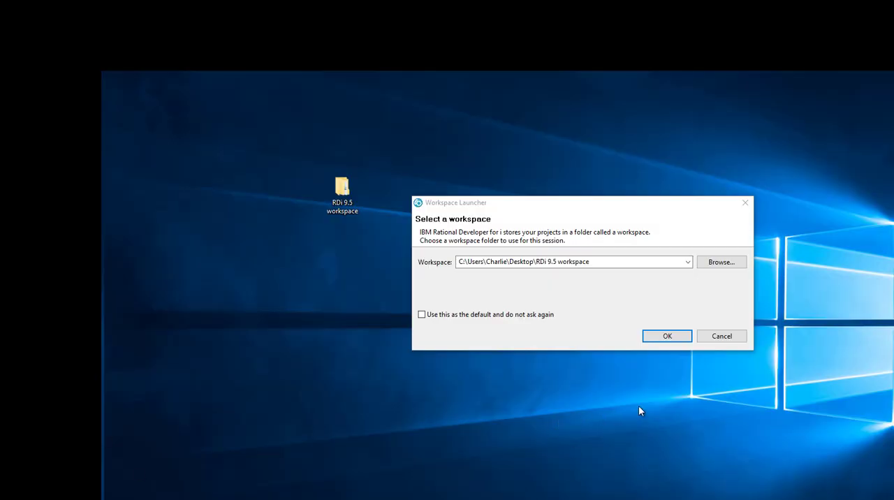
mouse_move(344, 230)
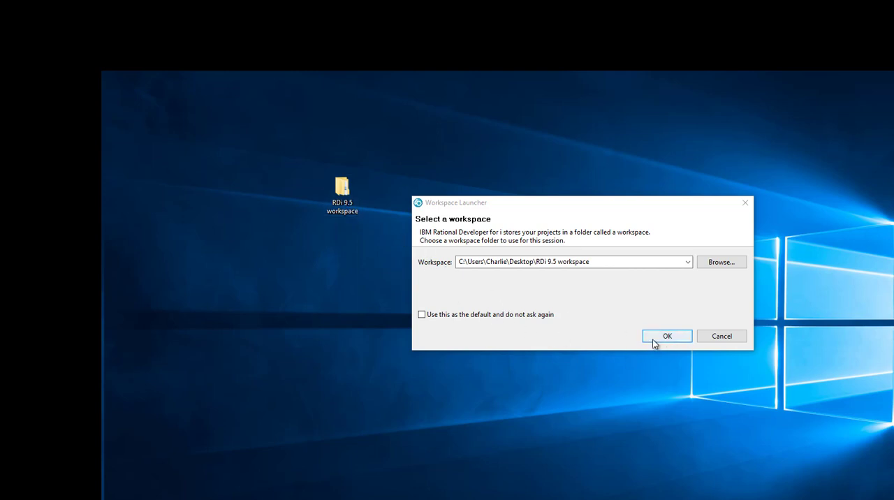
Accept Desktop\RDi 9.5 workspace as the workspace for this session
left_click(666, 336)
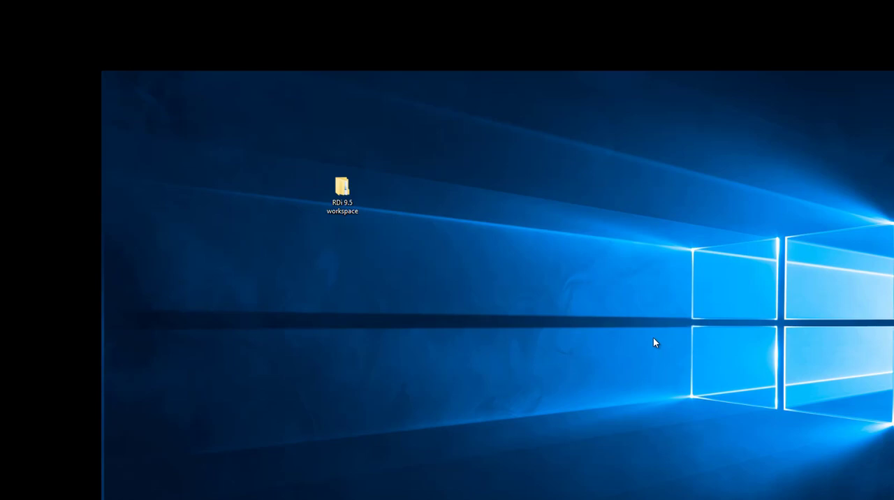
Let Remote System Explorer load its connections, then open and close the Help menu
double_click(342, 187)
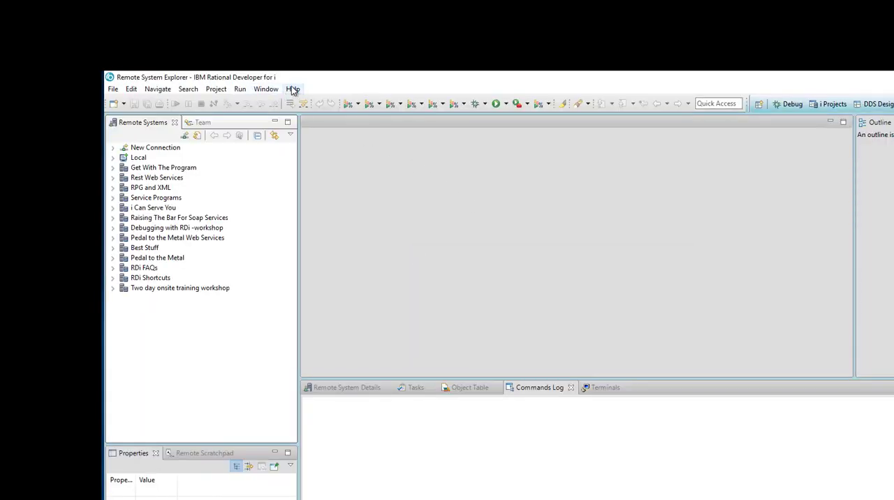
left_click(293, 88)
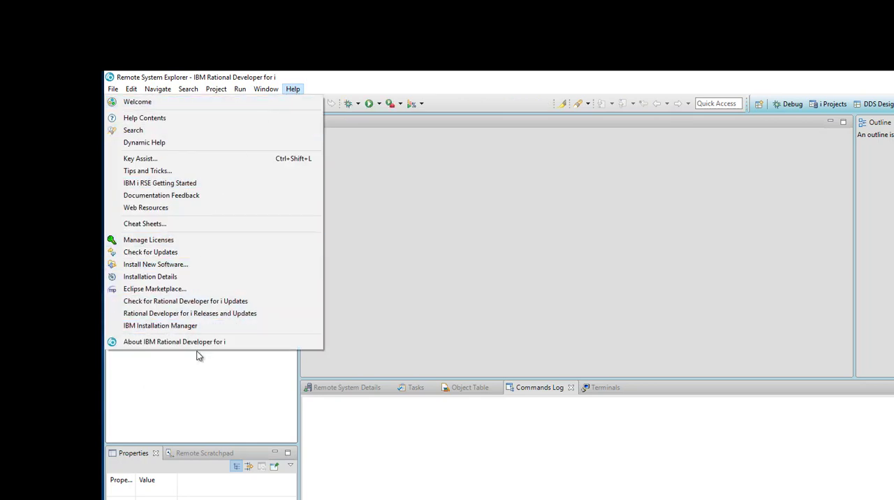
left_click(174, 342)
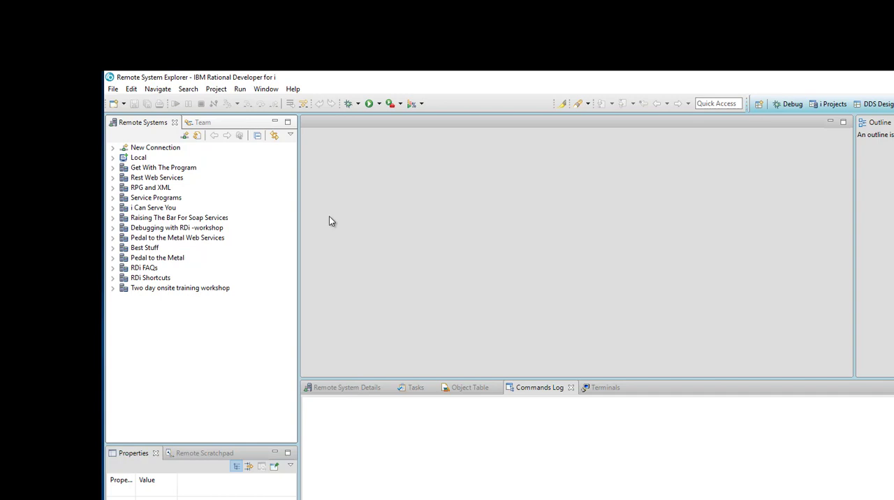
mouse_move(243, 188)
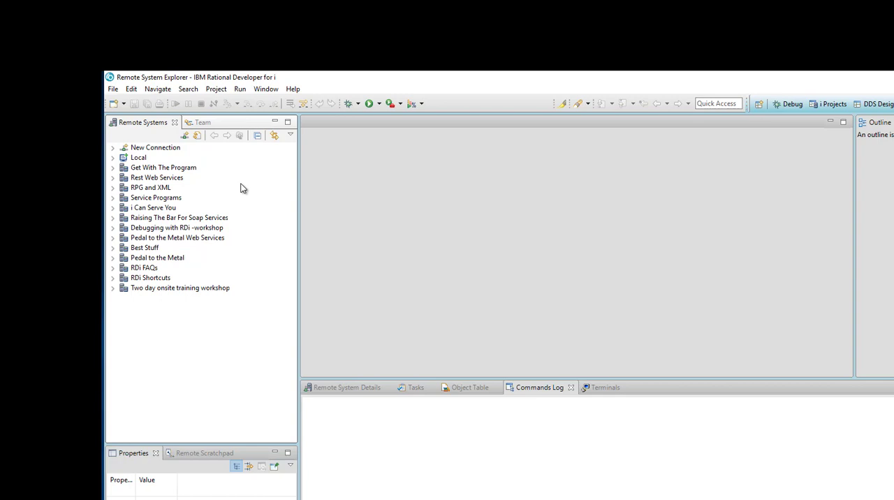
Choose File > Exit to bring up the exit confirmation
left_click(162, 167)
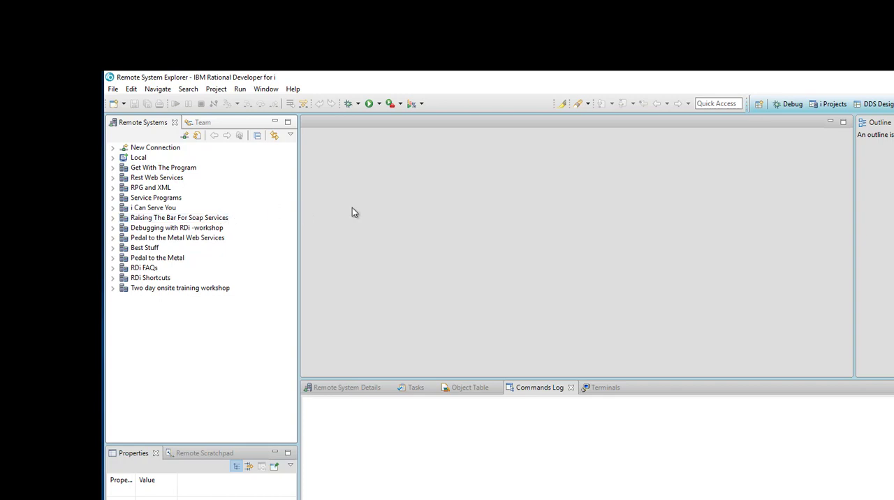
mouse_move(385, 211)
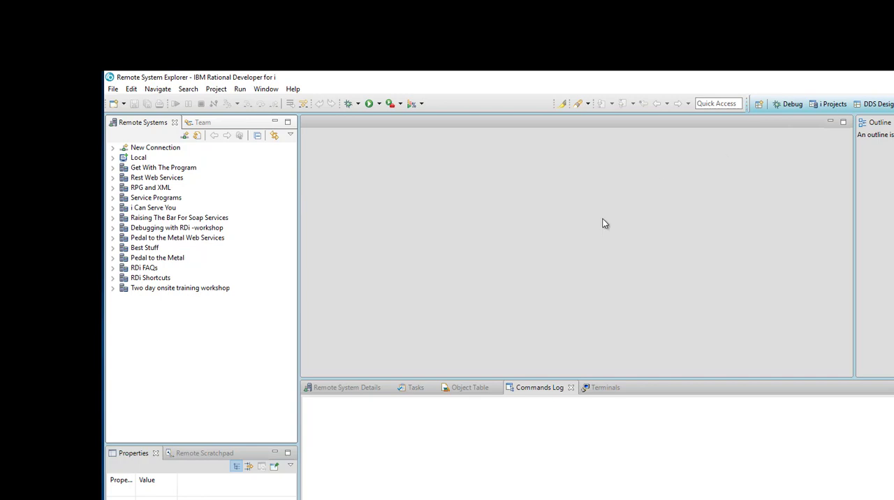
mouse_move(768, 194)
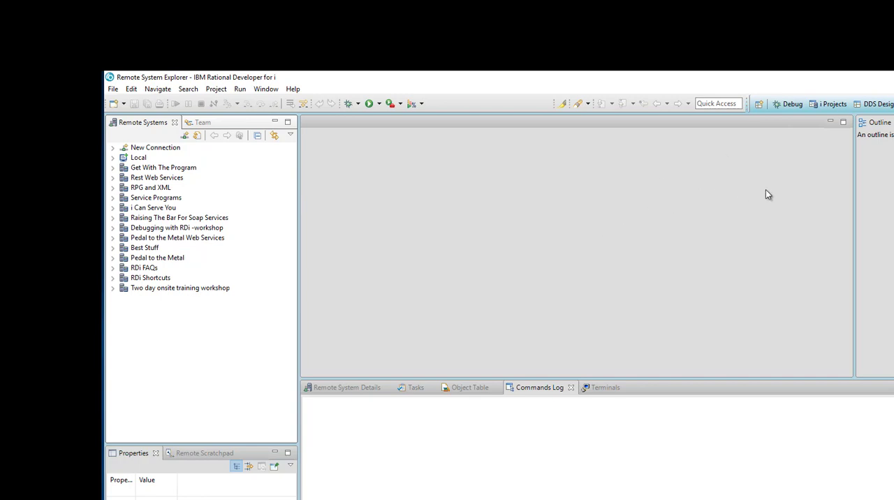
mouse_move(889, 196)
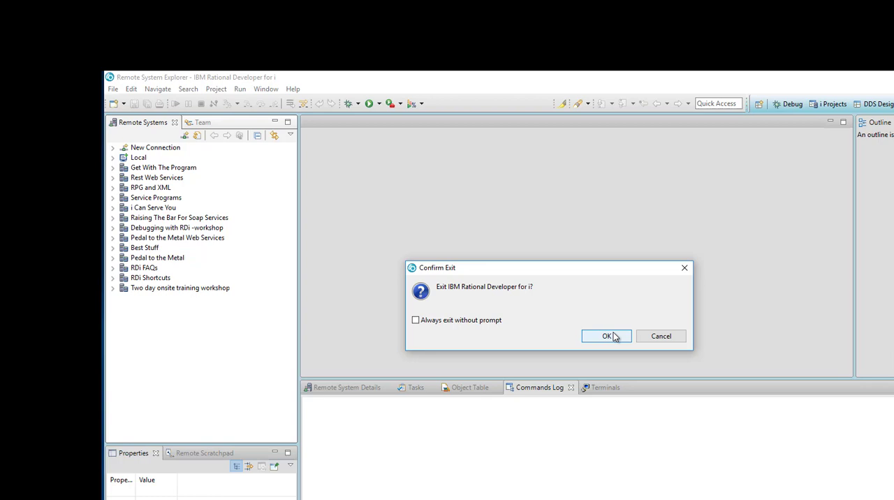
Confirm exiting RDi and bring up the RDi 9.5 workspace folder's context menu
left_click(606, 336)
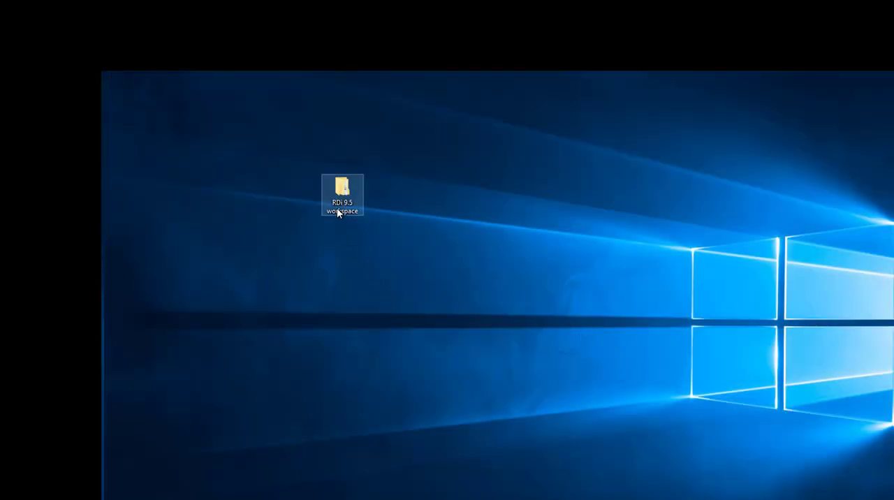
right_click(341, 195)
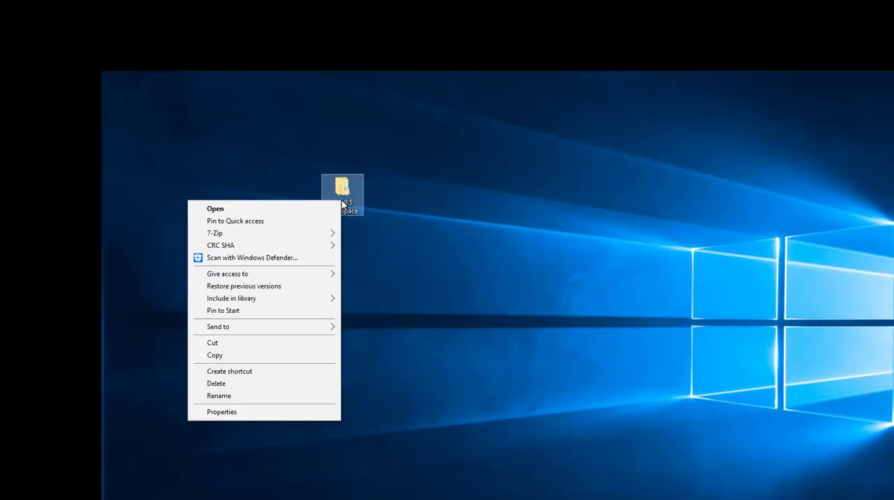
mouse_move(293, 359)
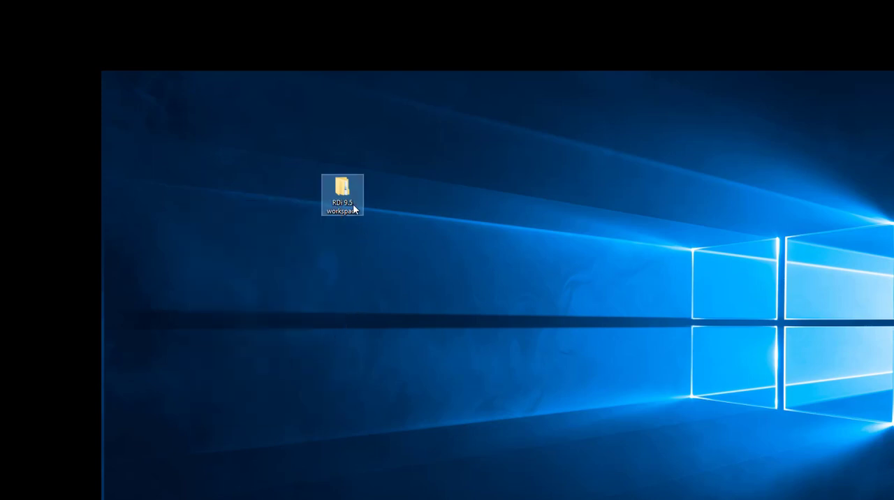
mouse_move(342, 194)
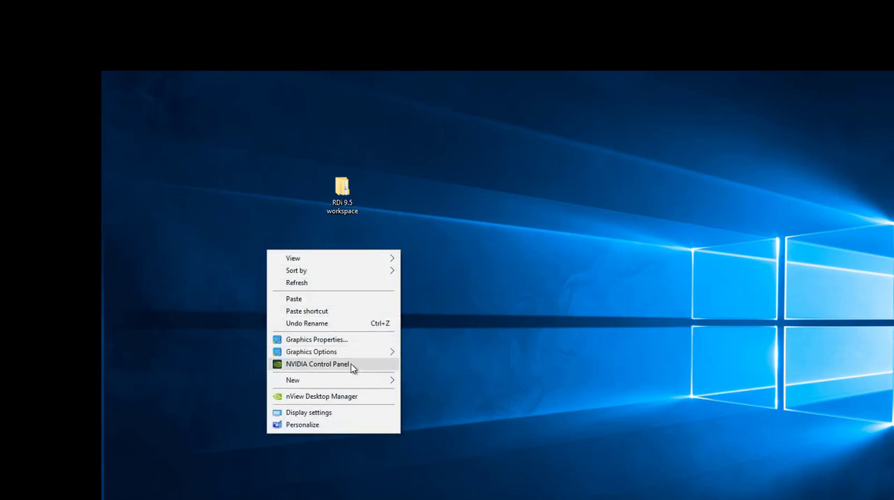
mouse_move(338, 283)
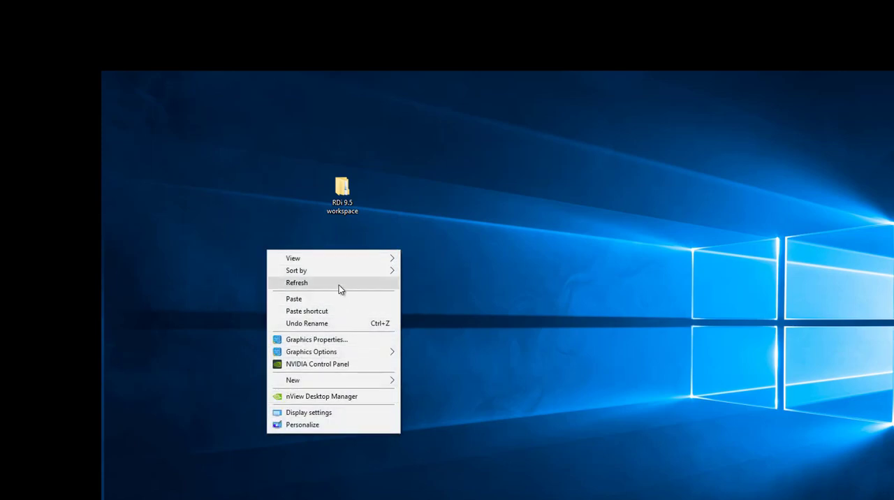
mouse_move(336, 299)
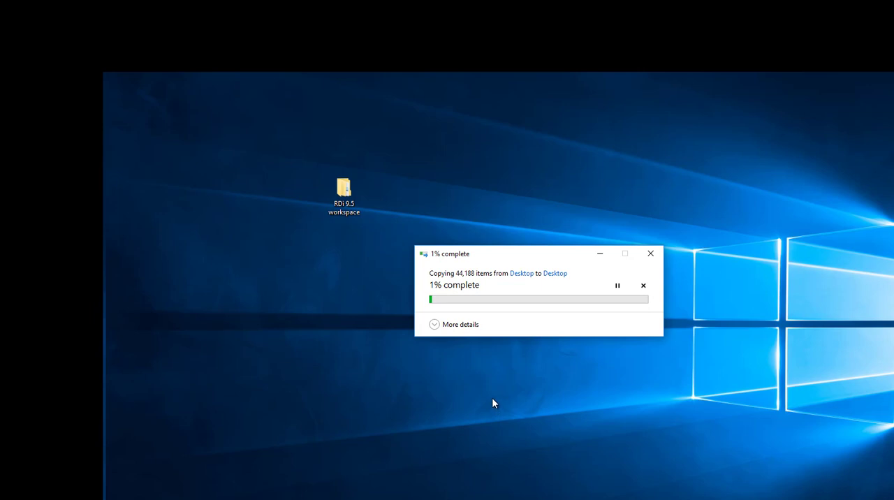
mouse_move(486, 352)
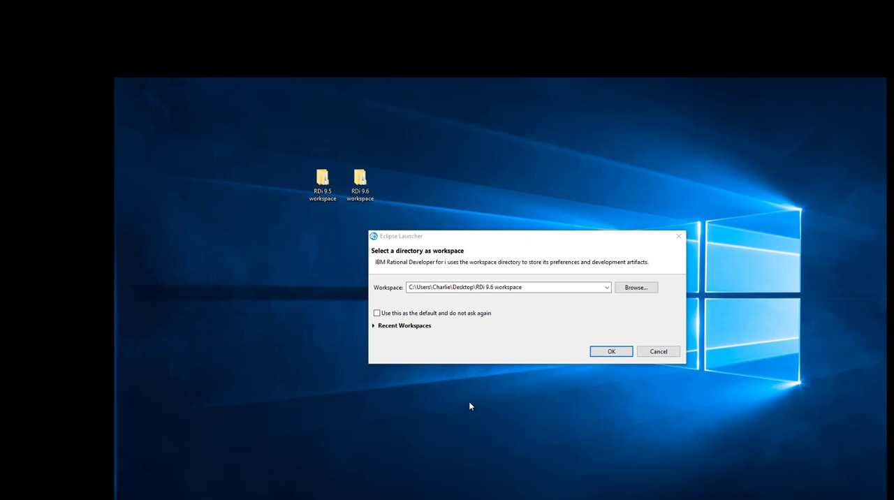
mouse_move(472, 403)
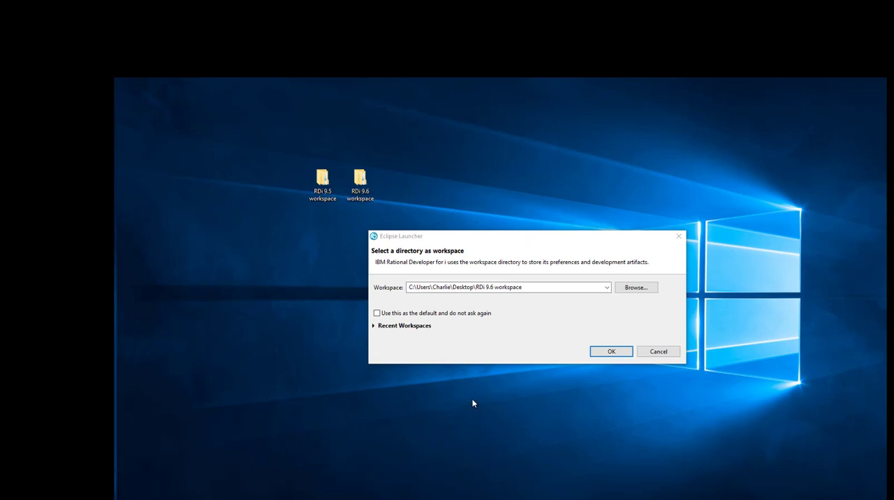
mouse_move(476, 401)
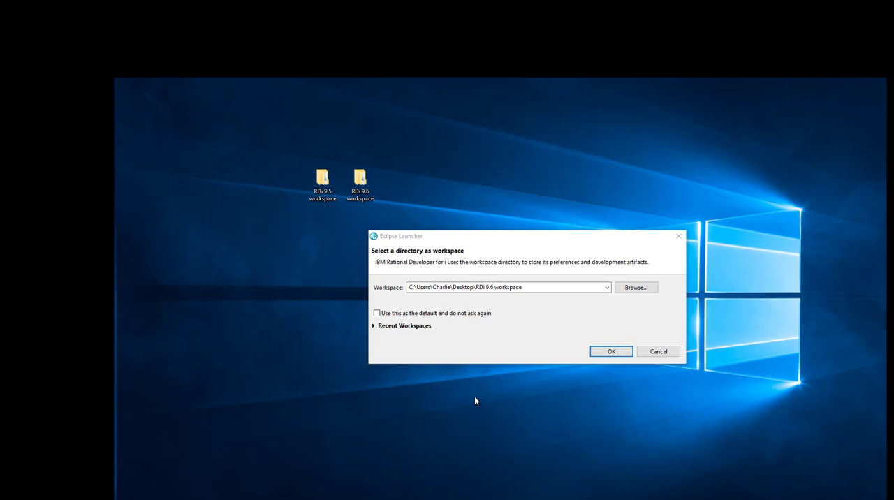
Launch RDi 9.6 with Desktop\RDi 9.6 workspace as the workspace
left_click(359, 181)
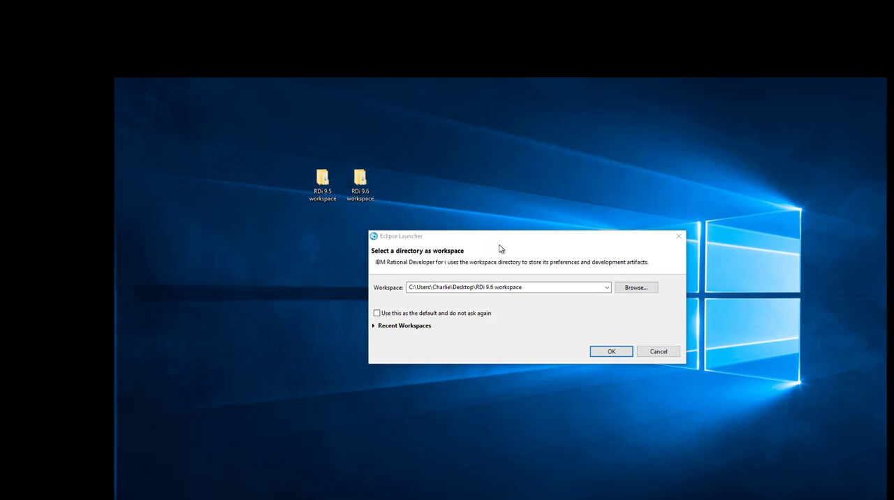
mouse_move(504, 248)
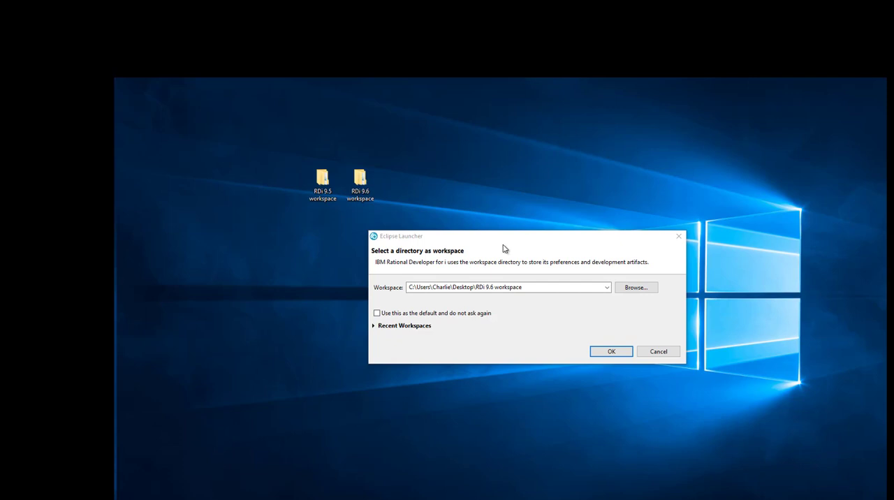
mouse_move(494, 305)
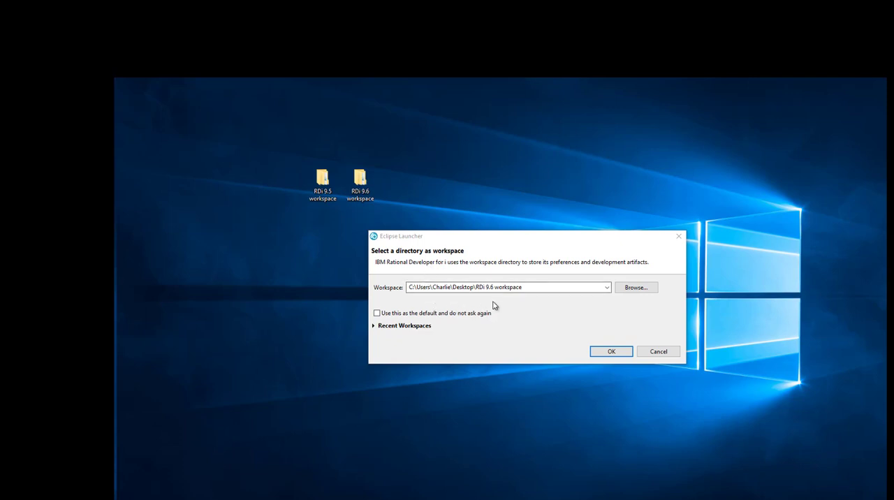
mouse_move(526, 298)
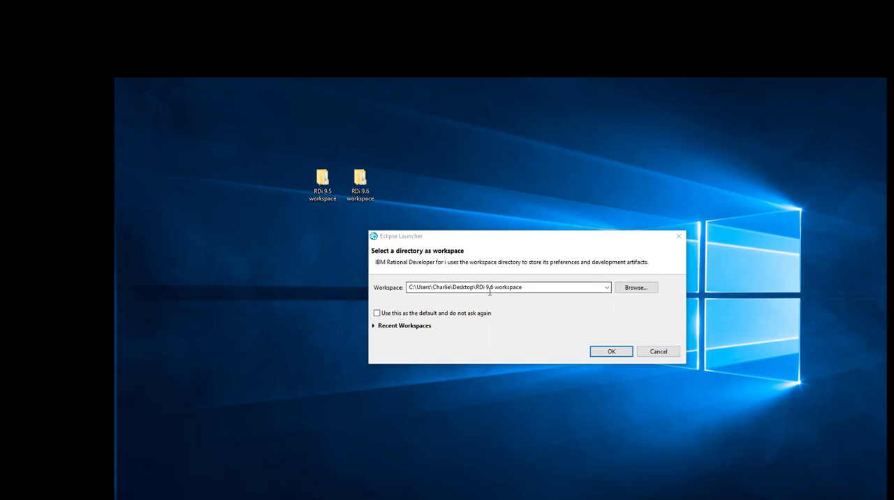
mouse_move(570, 333)
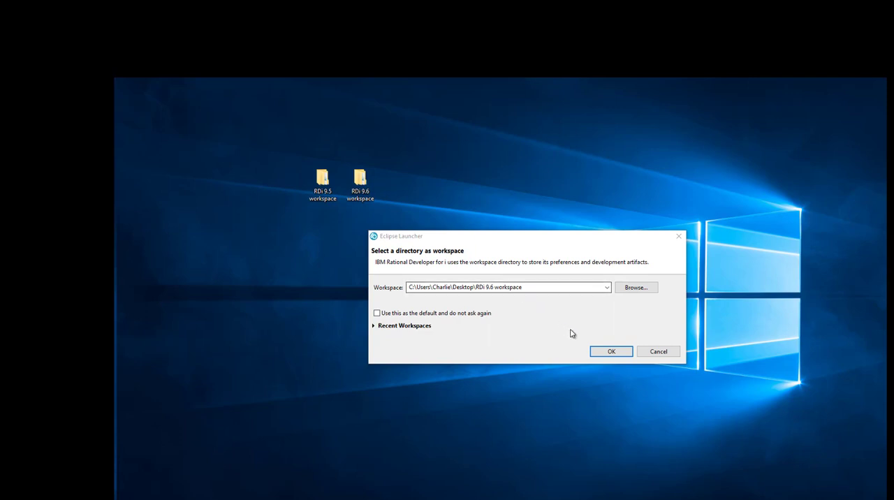
left_click(610, 351)
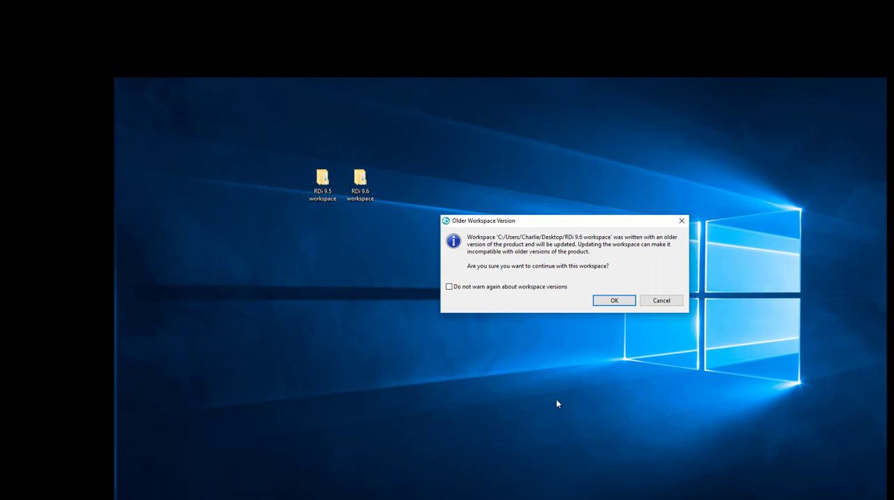
mouse_move(580, 389)
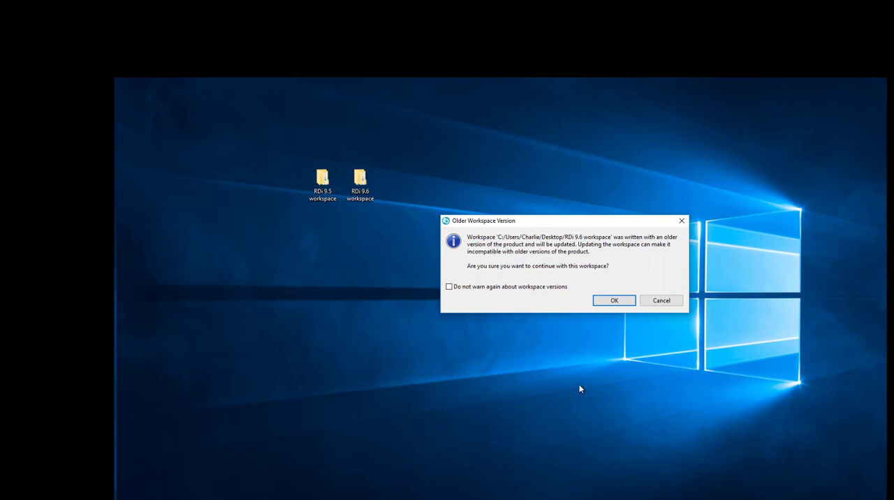
mouse_move(583, 394)
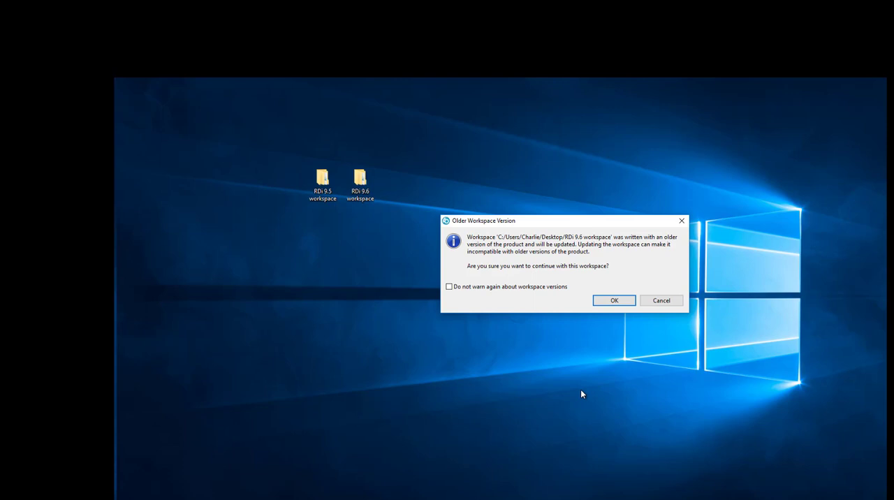
mouse_move(612, 356)
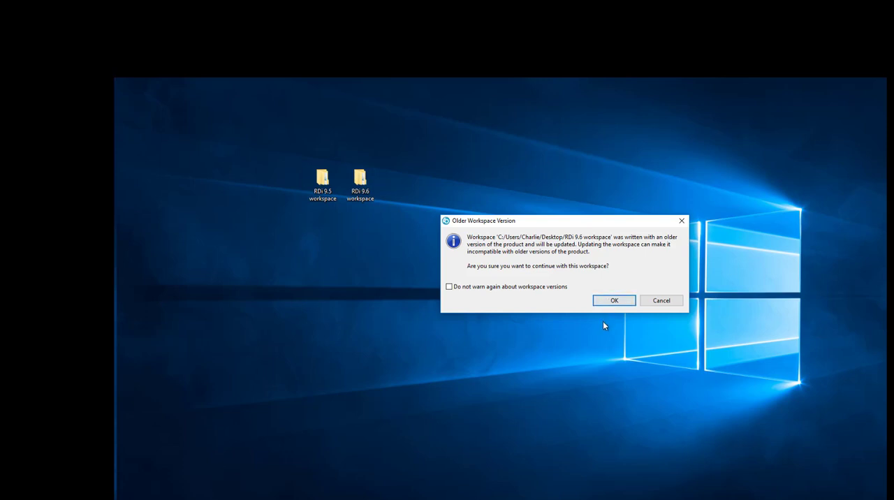
mouse_move(604, 324)
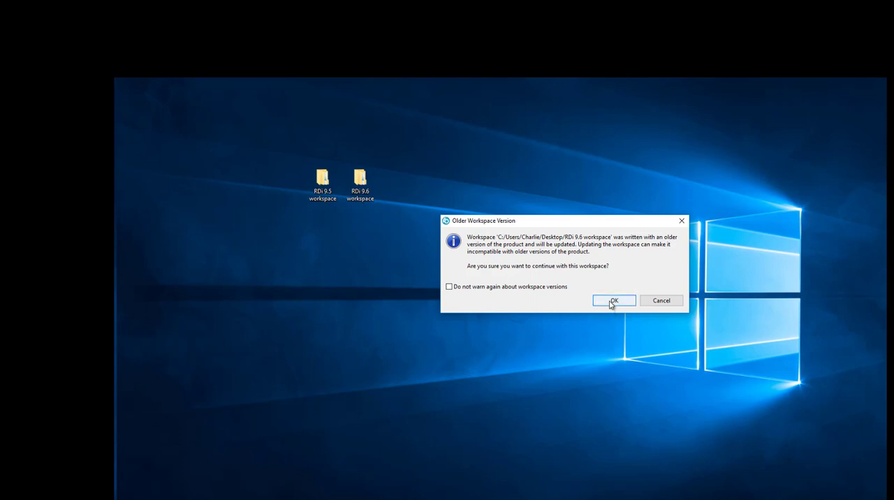
Accept the Older Workspace Version warning to update the RDi 9.6 workspace
left_click(614, 301)
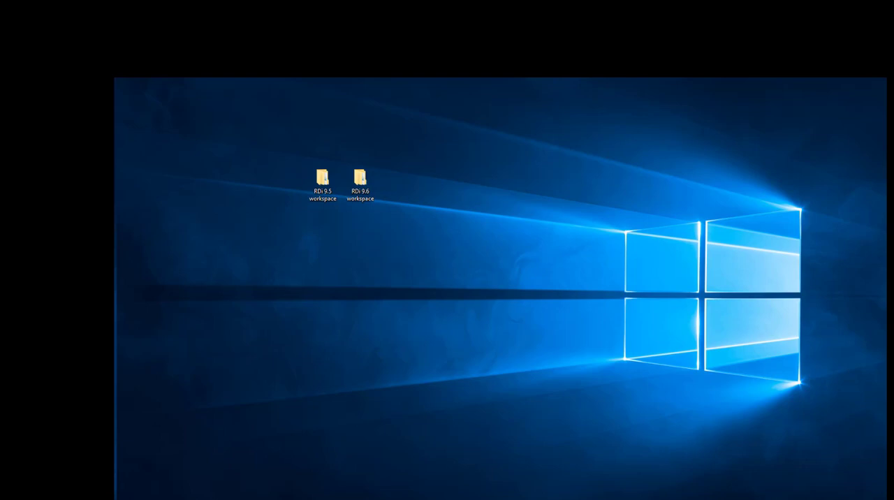
Check Help > About shows version 9.6.0.0, then dismiss the dialog
double_click(360, 178)
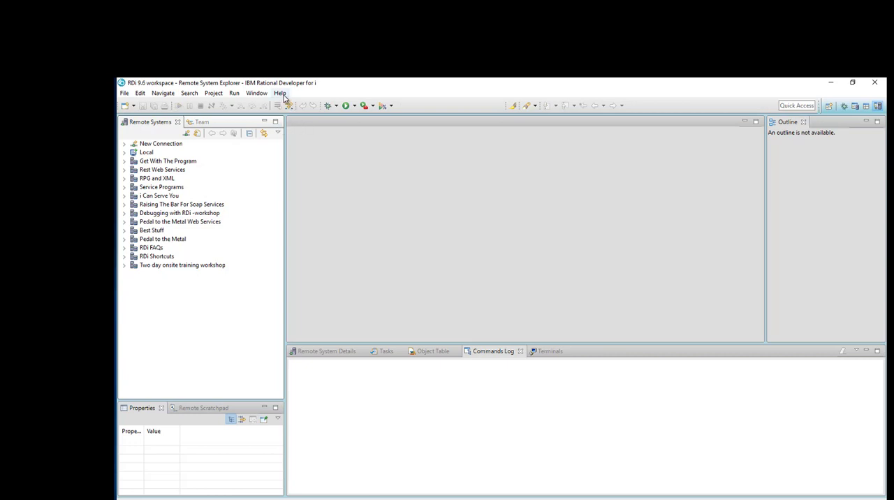
left_click(279, 92)
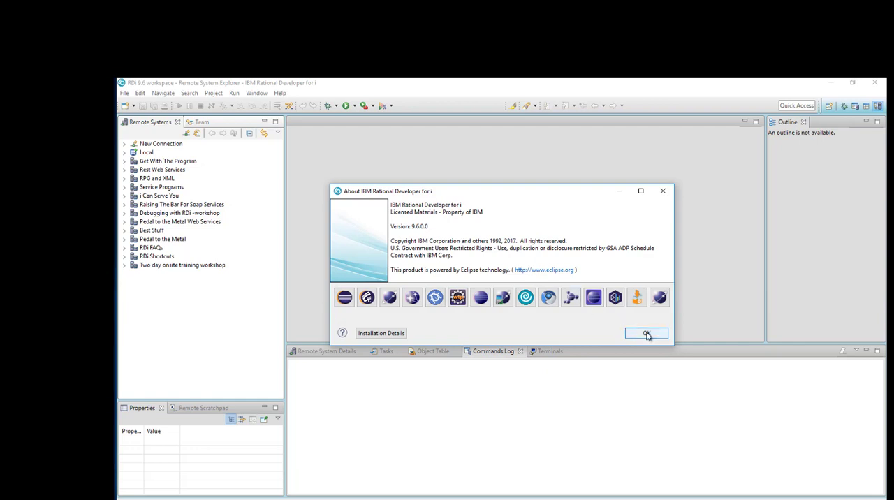
left_click(645, 333)
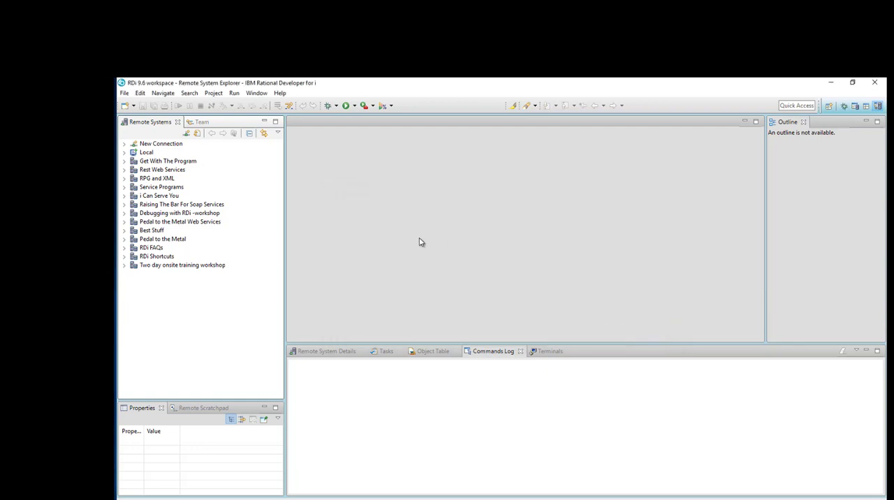
mouse_move(124, 270)
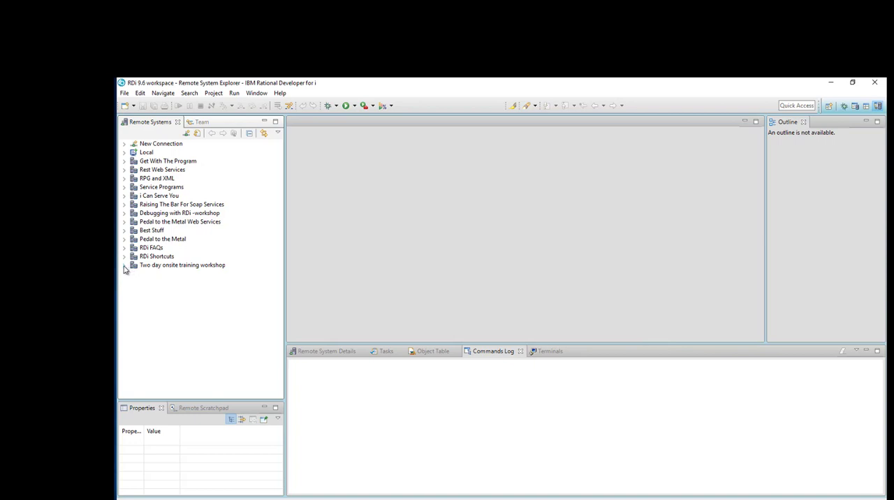
mouse_move(165, 284)
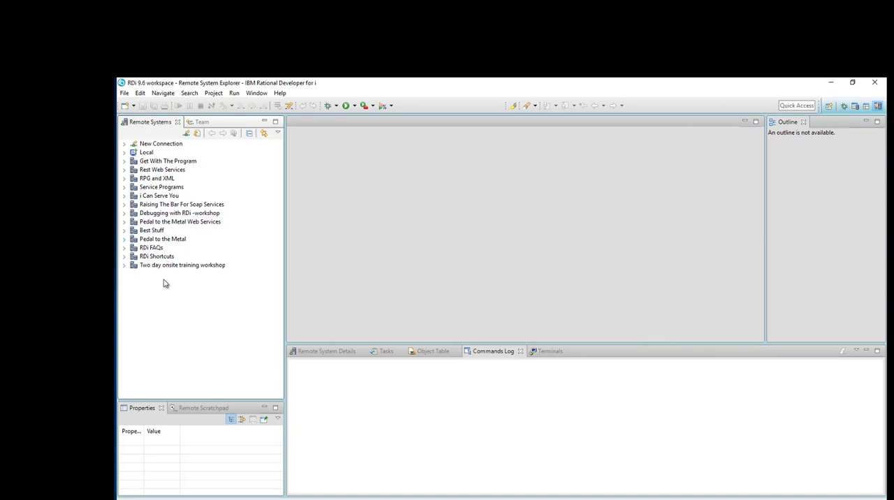
mouse_move(204, 240)
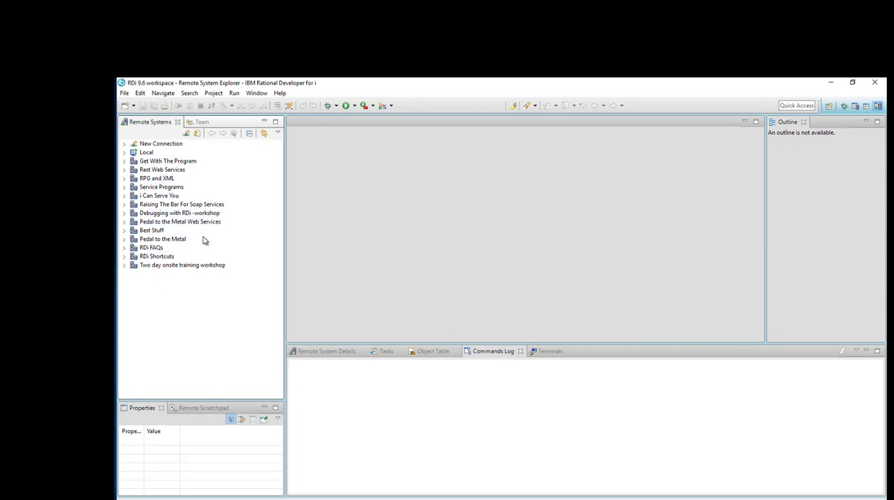
mouse_move(129, 277)
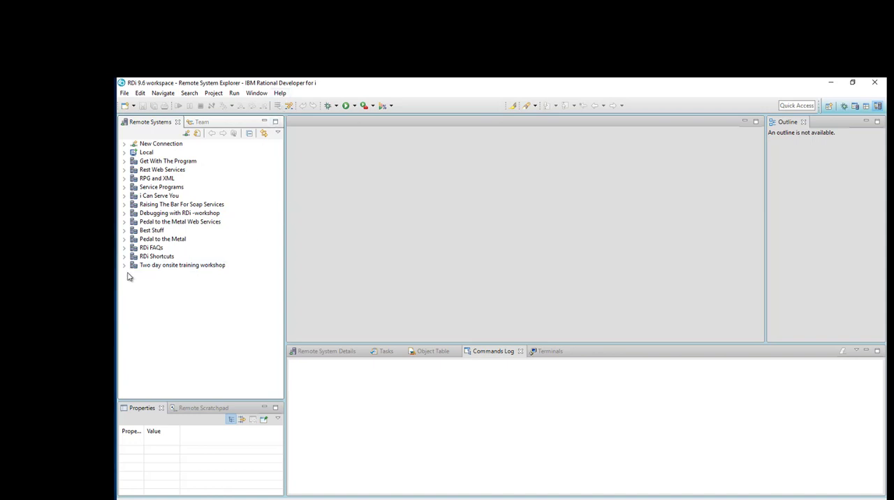
Expand 'Two day onsite training workshop' in Remote Systems to reveal its subsystems
left_click(124, 265)
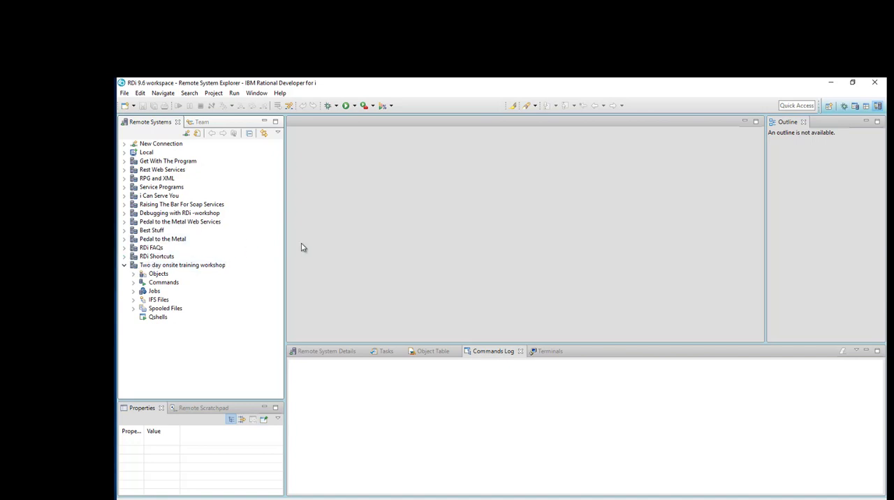
mouse_move(470, 248)
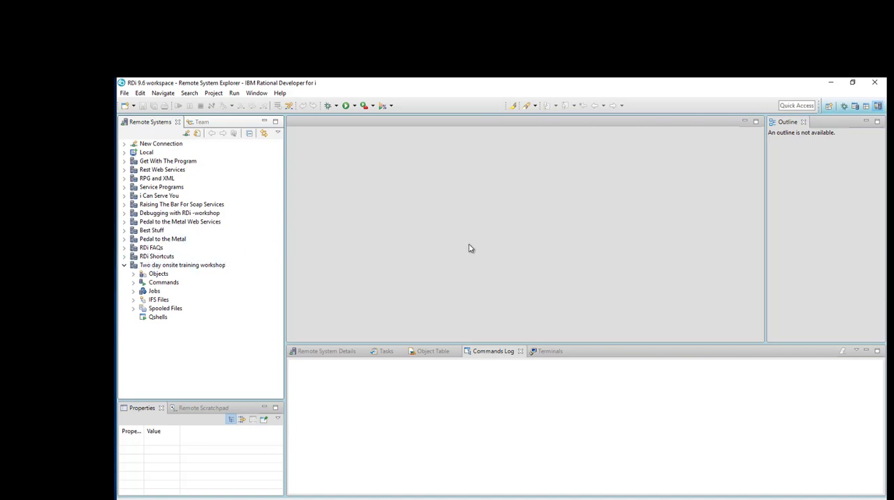